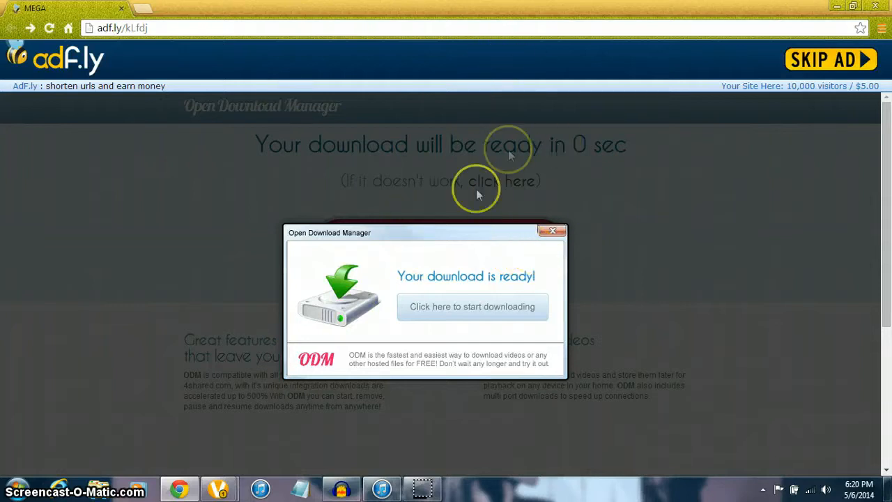
mouse_move(258, 140)
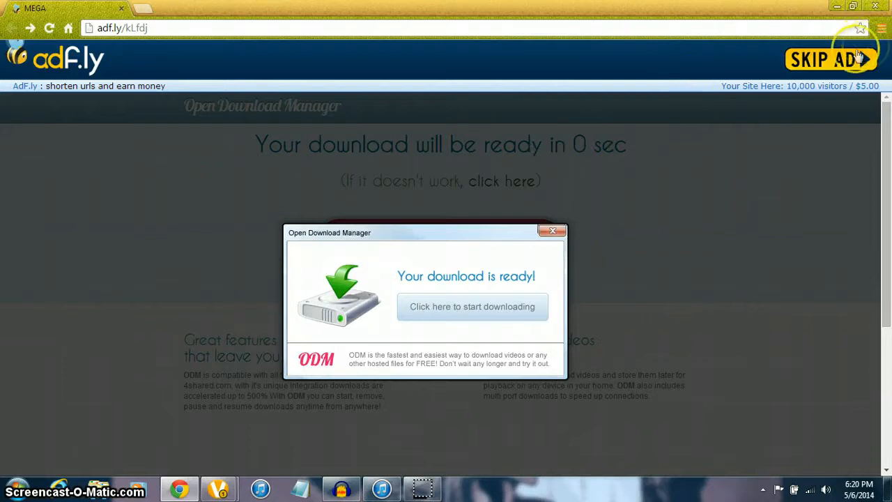
mouse_move(193, 351)
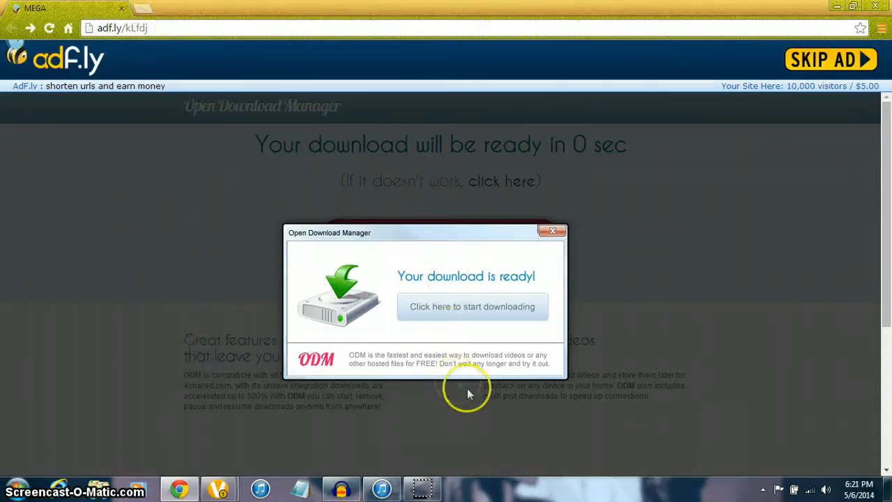
mouse_move(379, 111)
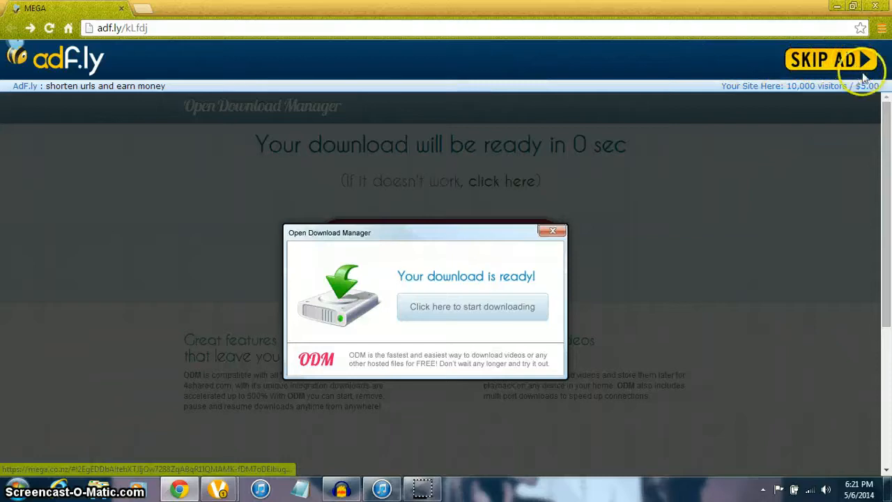
Step: Skip the ad and start the MEGA download of the 370.2 MB Vegas Pro 13 crack archive
left_click(829, 60)
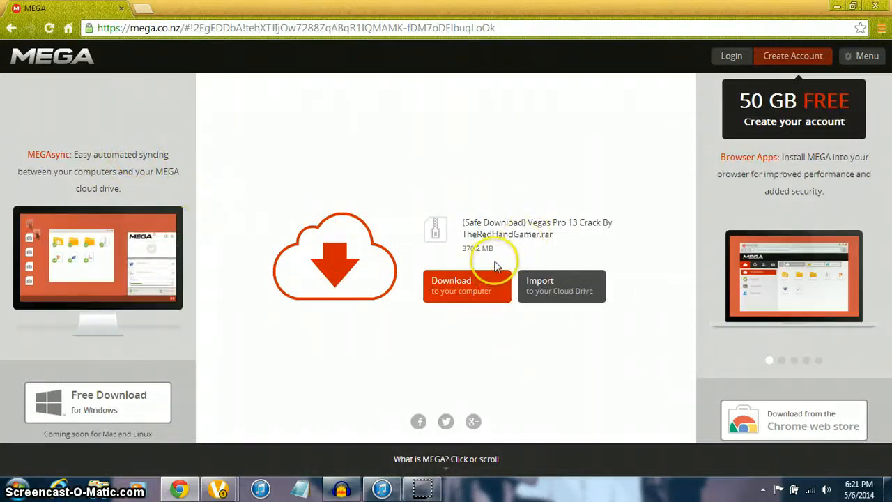
mouse_move(603, 321)
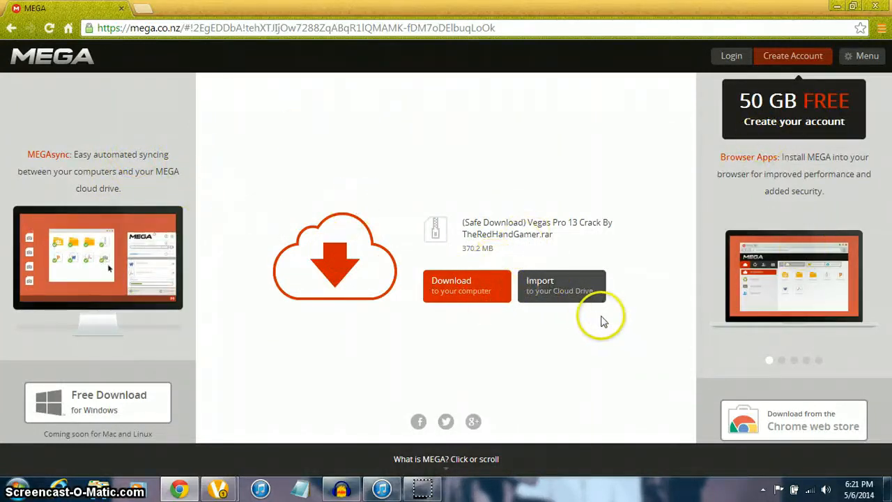
mouse_move(499, 304)
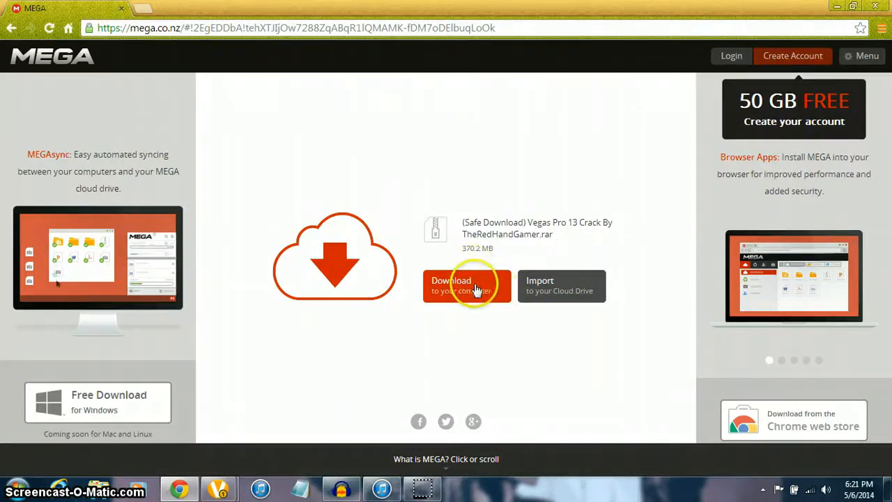
left_click(467, 285)
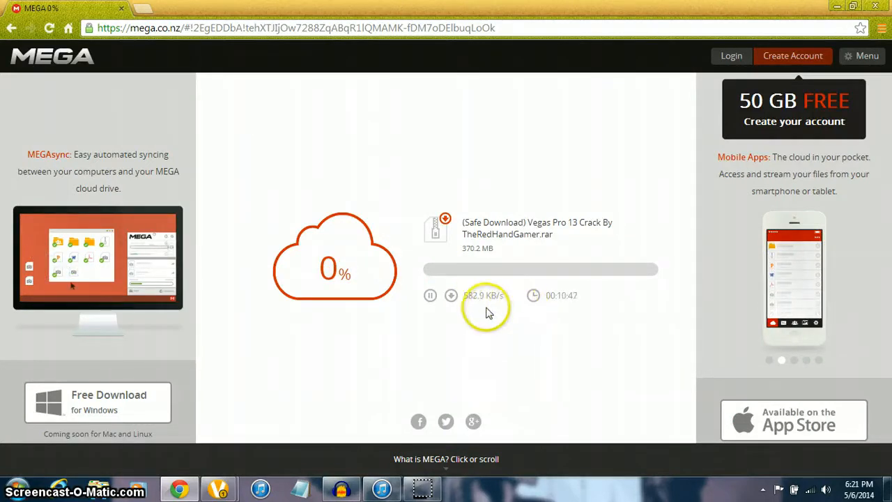
mouse_move(496, 321)
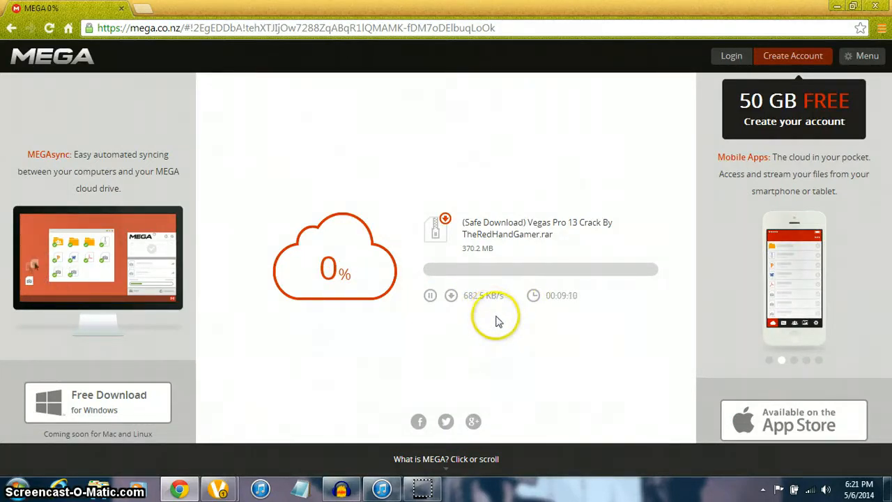
mouse_move(530, 360)
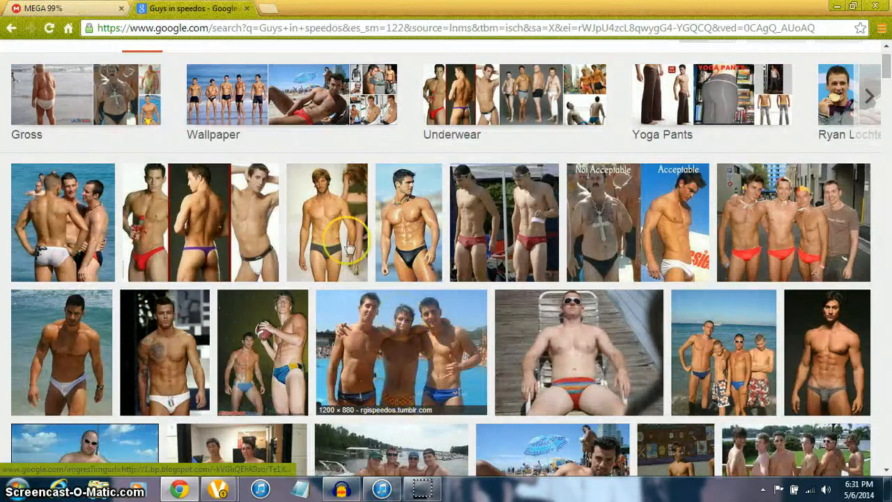
Step: Hide Chrome and close the chat window to get back to the desktop
left_click(62, 8)
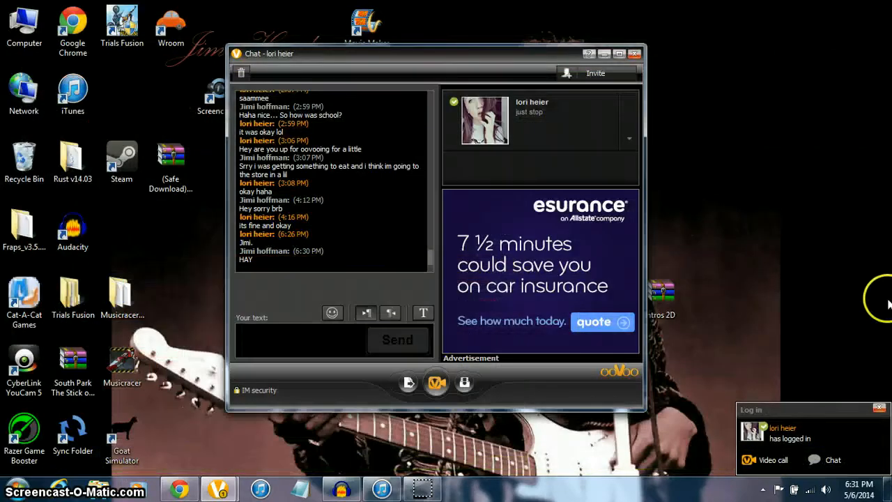
left_click(633, 53)
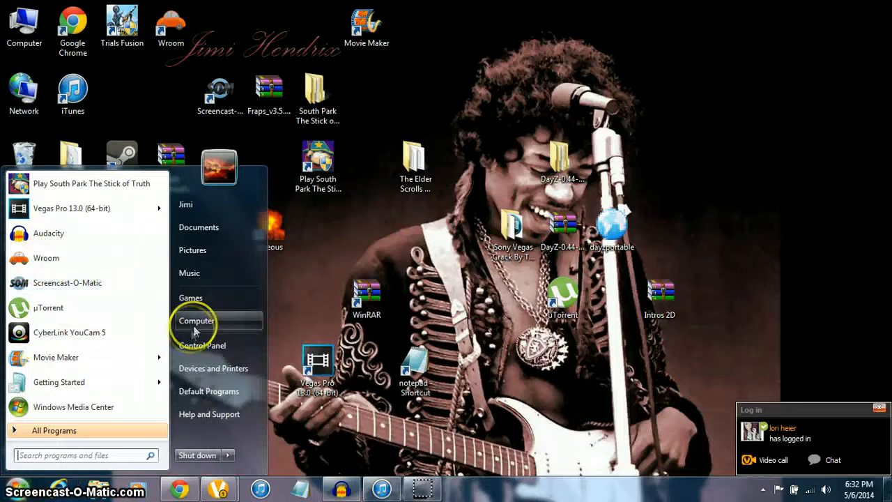
Step: From Computer > Downloads, move the Vegas Pro 13 crack rar onto the desktop, replacing the old copy
left_click(196, 321)
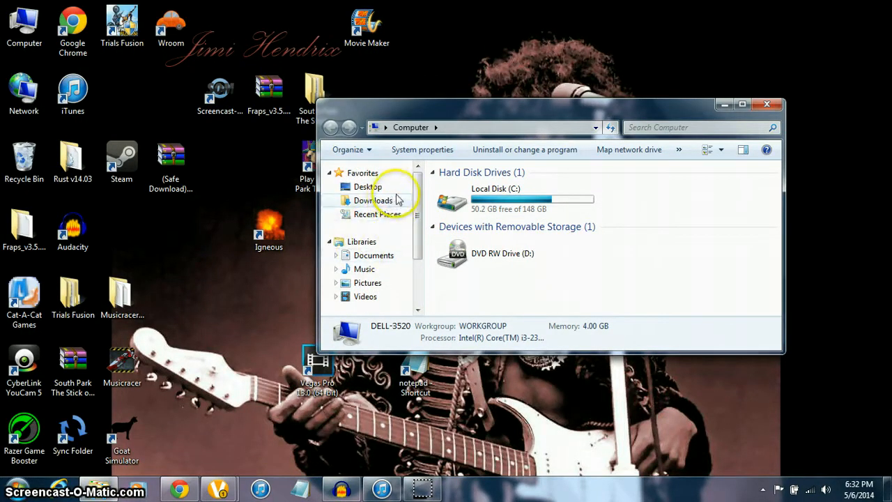
left_click(374, 200)
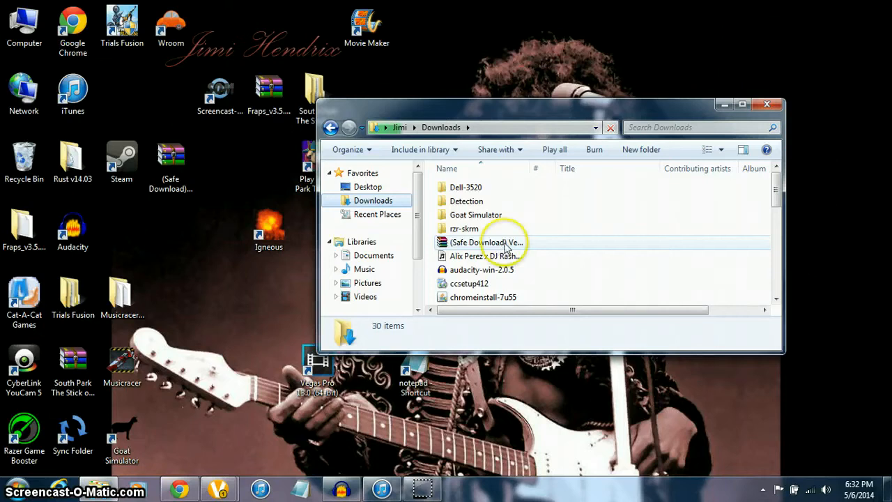
left_click(485, 243)
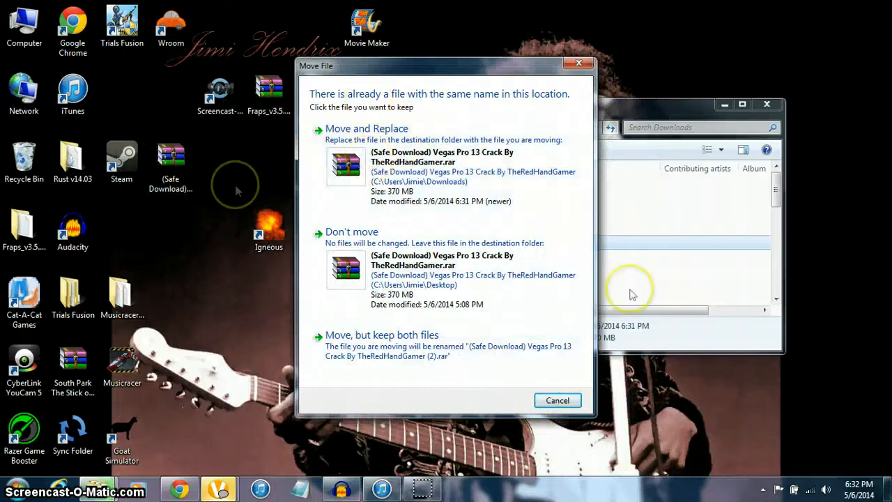
left_click(367, 128)
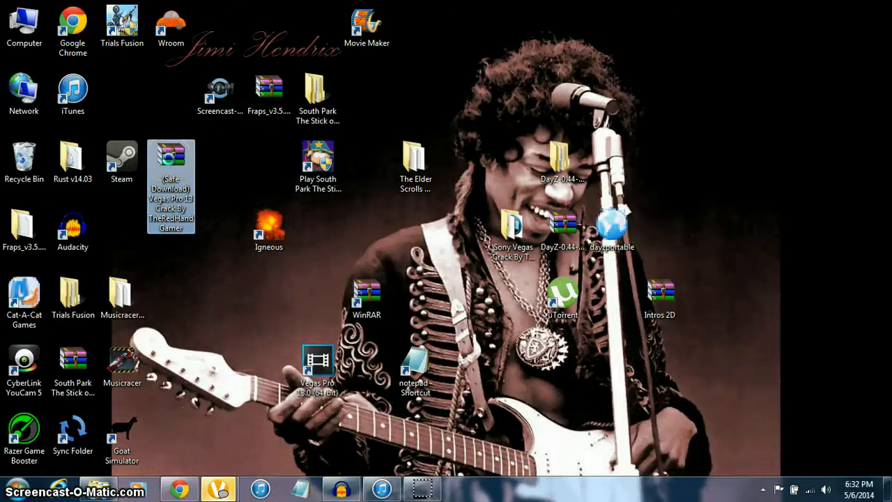
Step: Extract the desktop rar here and enter the new Sony Vegas crack folder
right_click(170, 160)
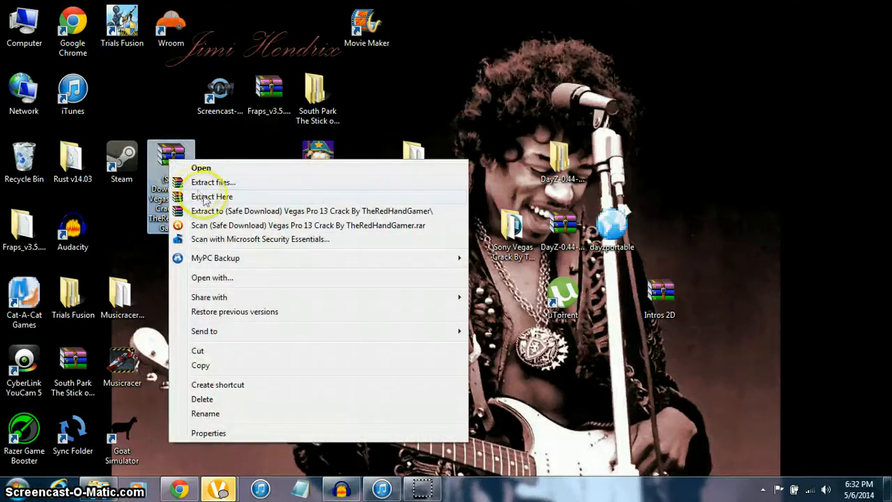
mouse_move(220, 202)
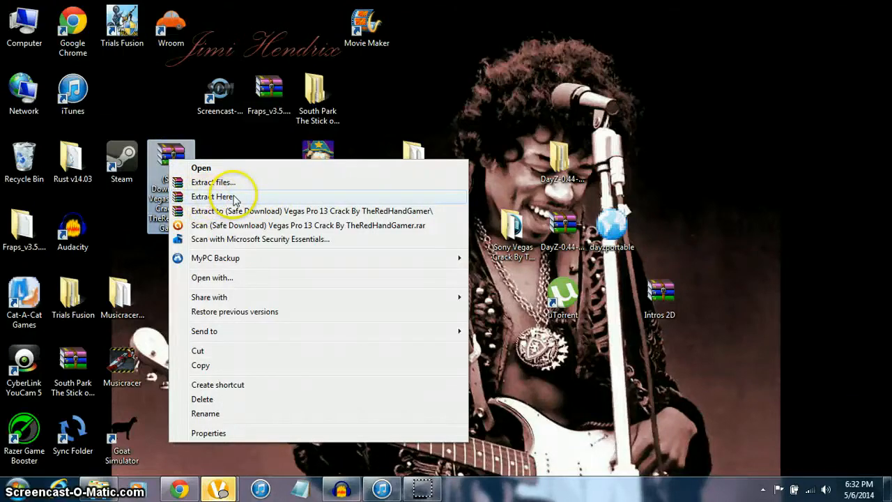
left_click(212, 196)
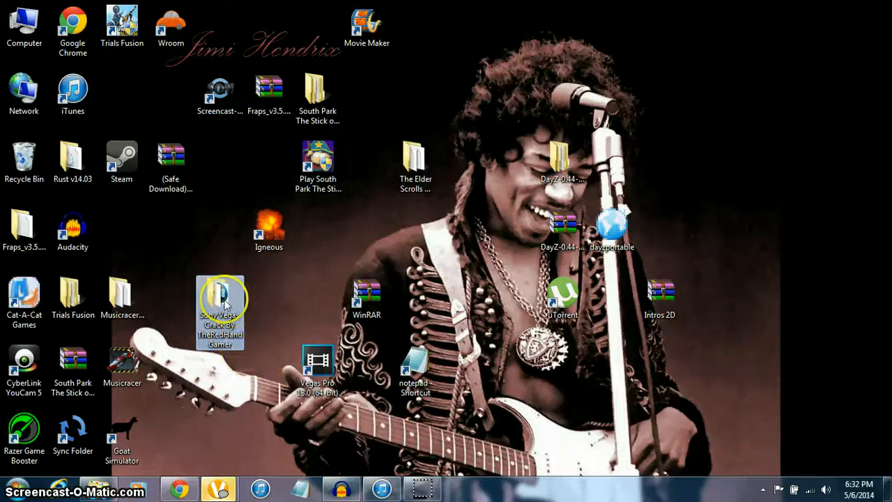
double_click(220, 309)
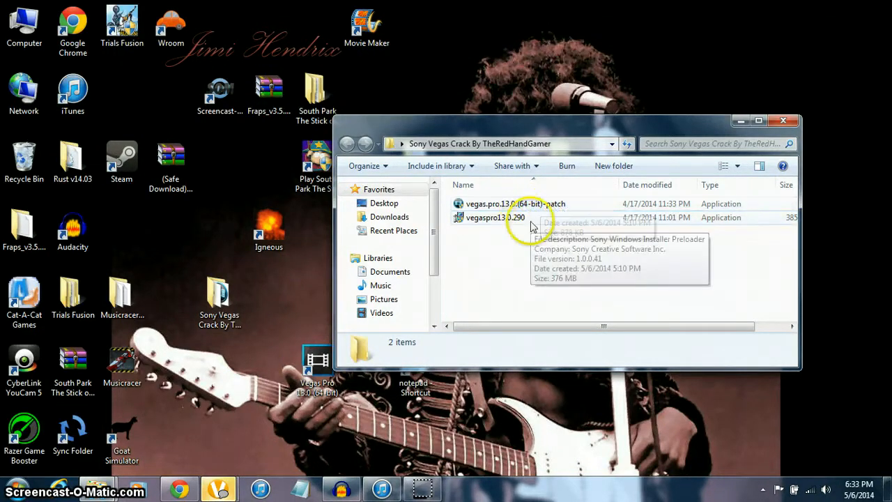
left_click(495, 217)
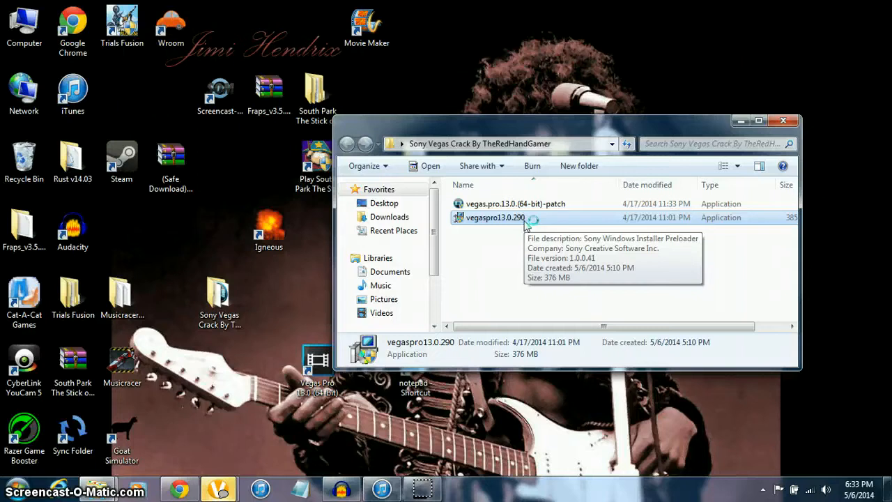
mouse_move(822, 310)
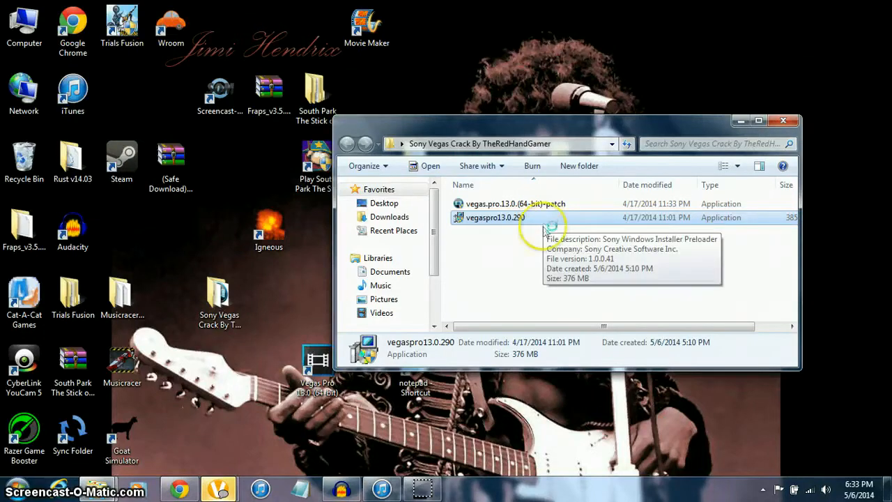
mouse_move(502, 314)
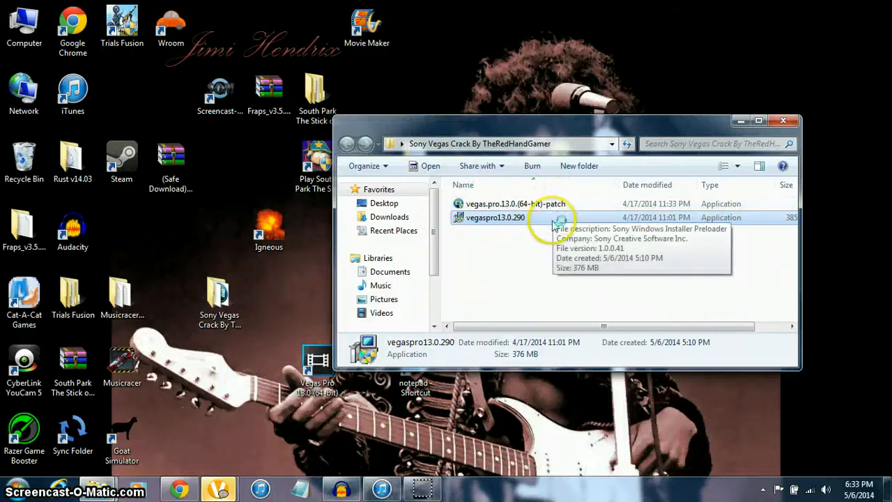
mouse_move(662, 67)
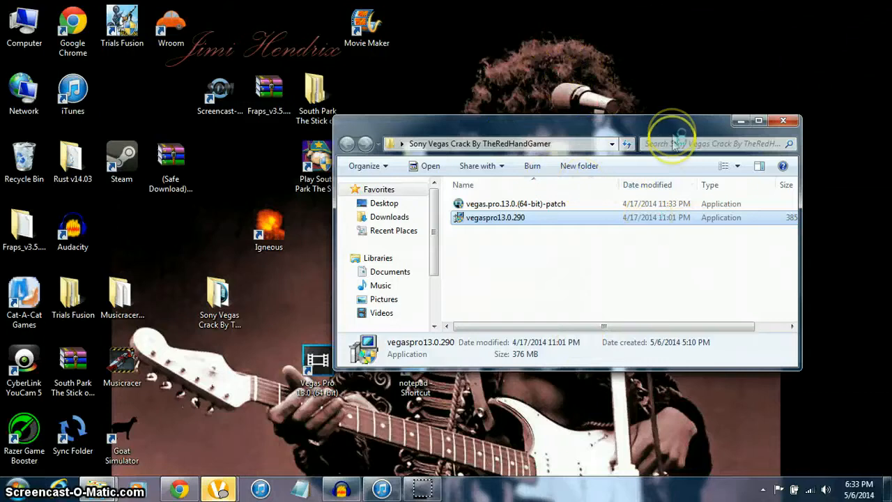
mouse_move(569, 187)
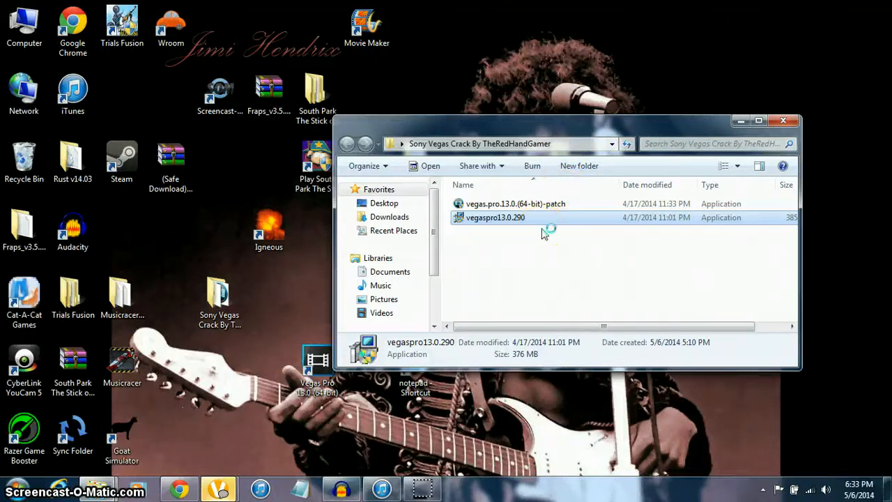
left_click(582, 282)
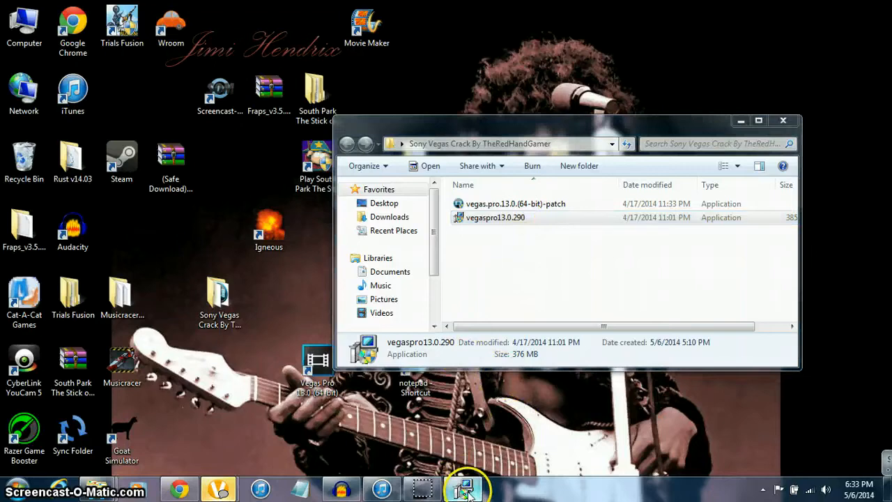
double_click(497, 218)
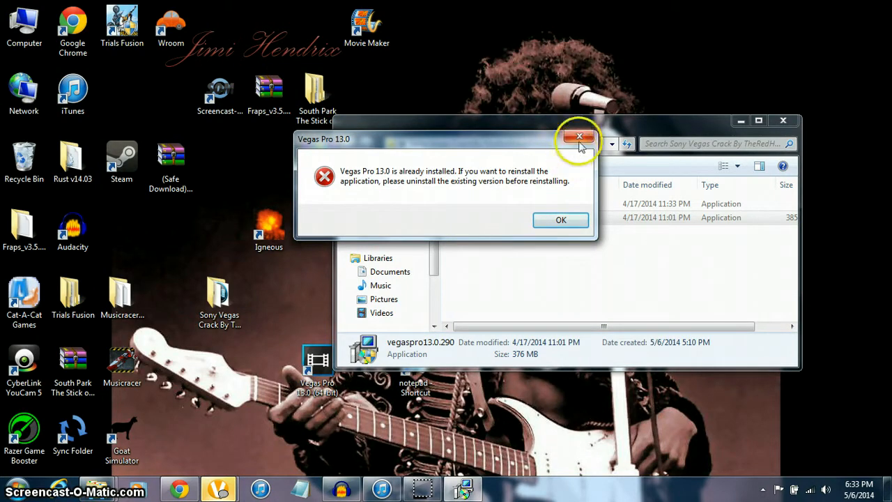
left_click(560, 221)
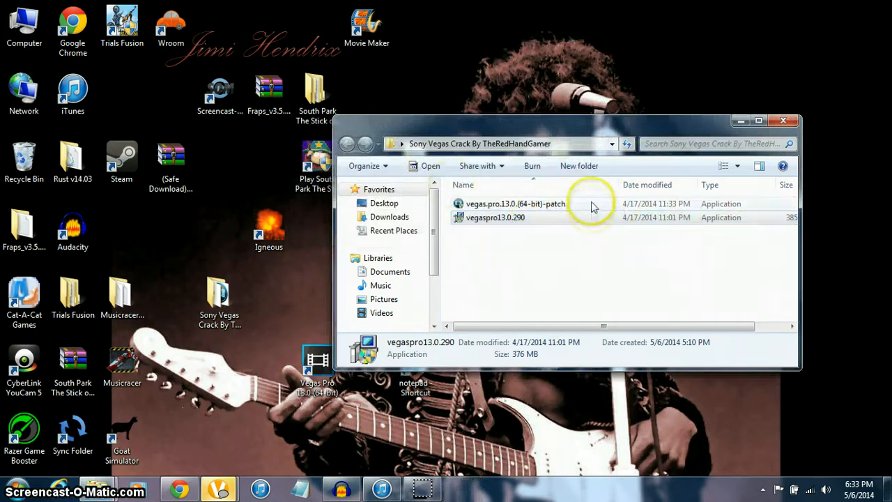
mouse_move(566, 206)
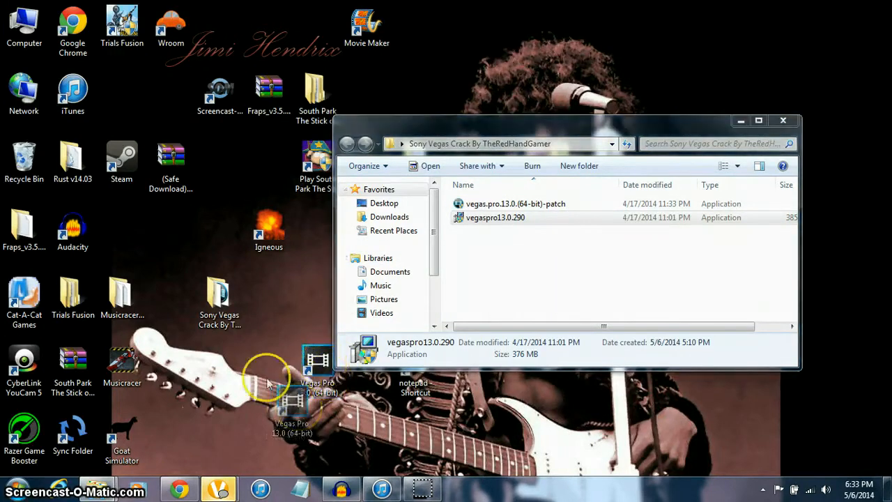
Step: Move the Vegas Pro shortcut aside, run the vegas.pro.13.0 64-bit KHG patch and exit it
left_click_drag(318, 376, 220, 379)
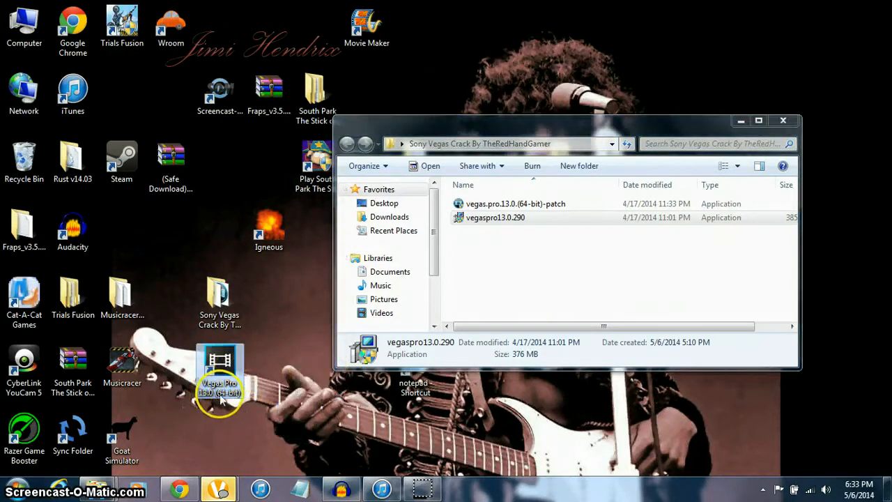
mouse_move(220, 376)
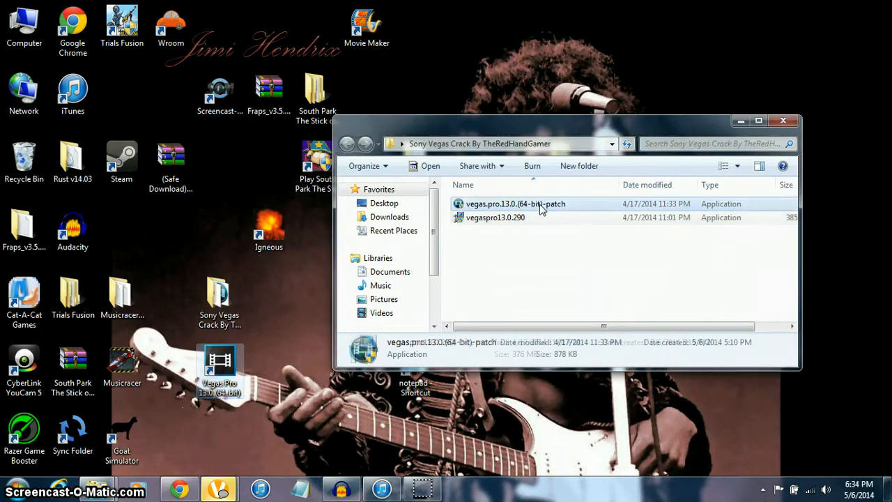
left_click(516, 204)
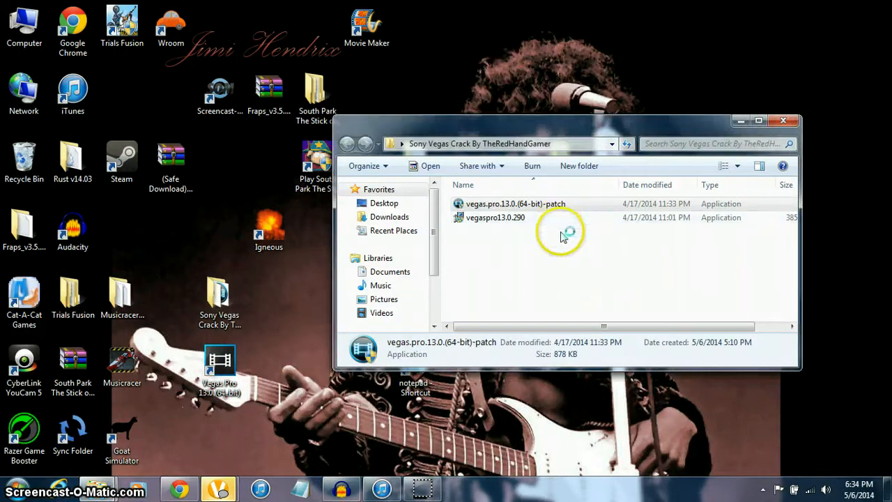
double_click(516, 203)
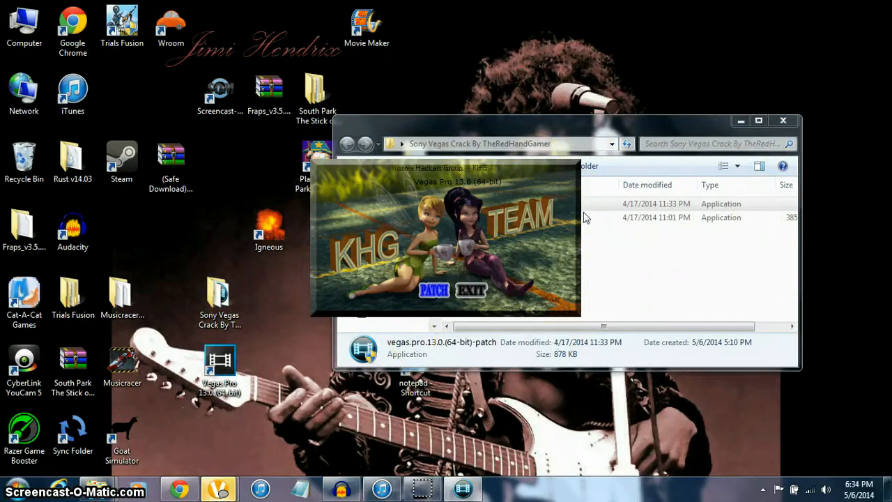
mouse_move(595, 197)
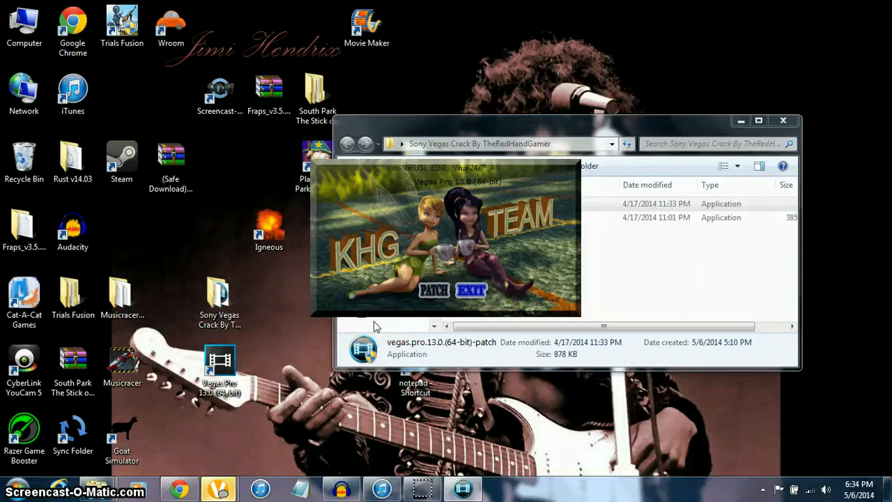
left_click(471, 290)
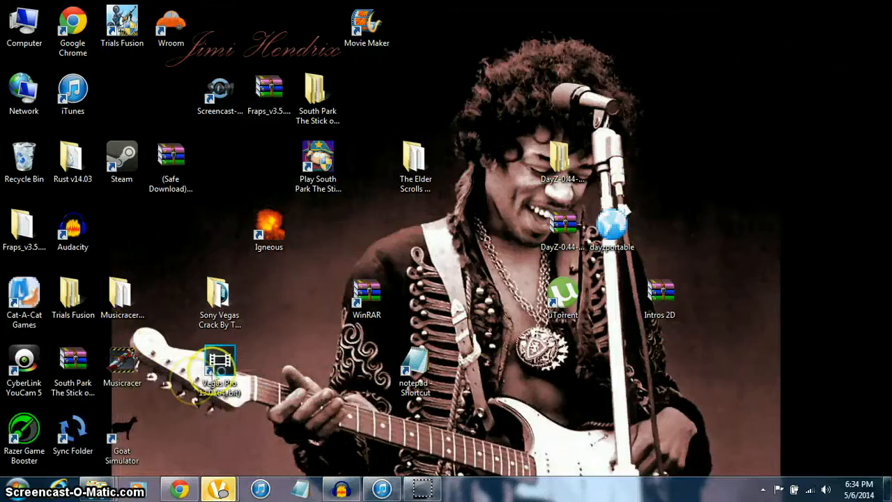
Step: Launch Vegas Pro 13.0 (64-bit) from its desktop shortcut
double_click(220, 363)
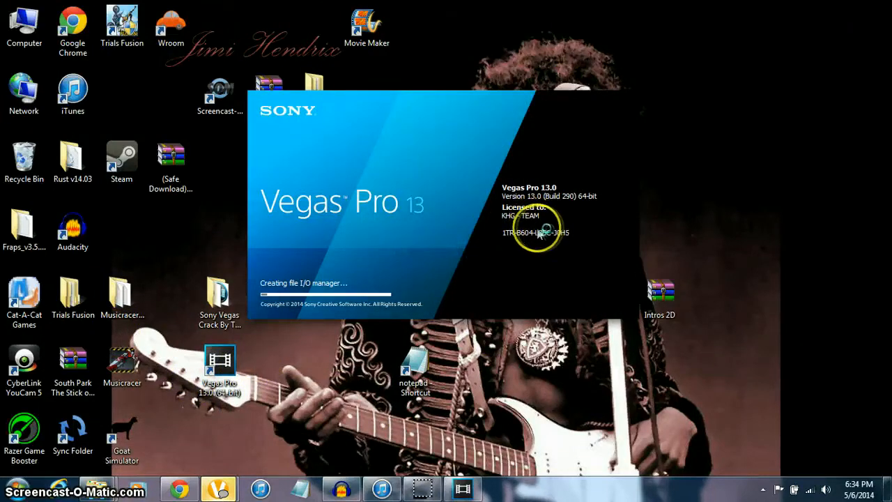
mouse_move(519, 222)
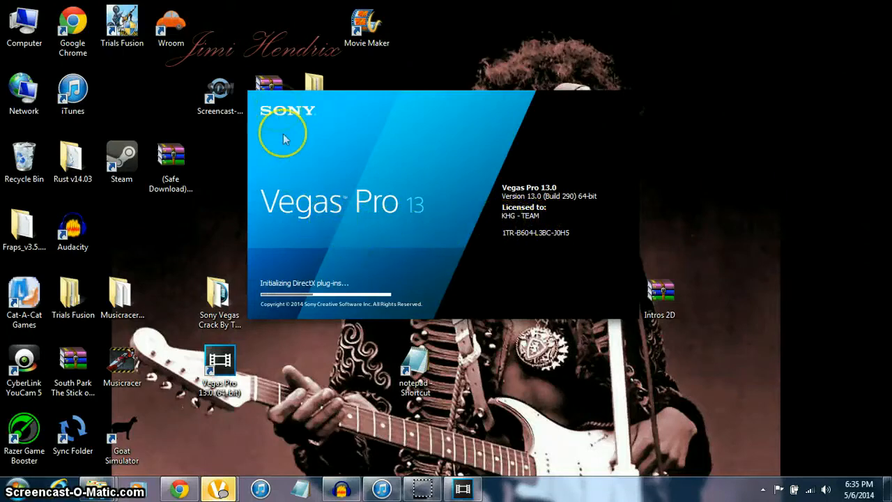
mouse_move(611, 192)
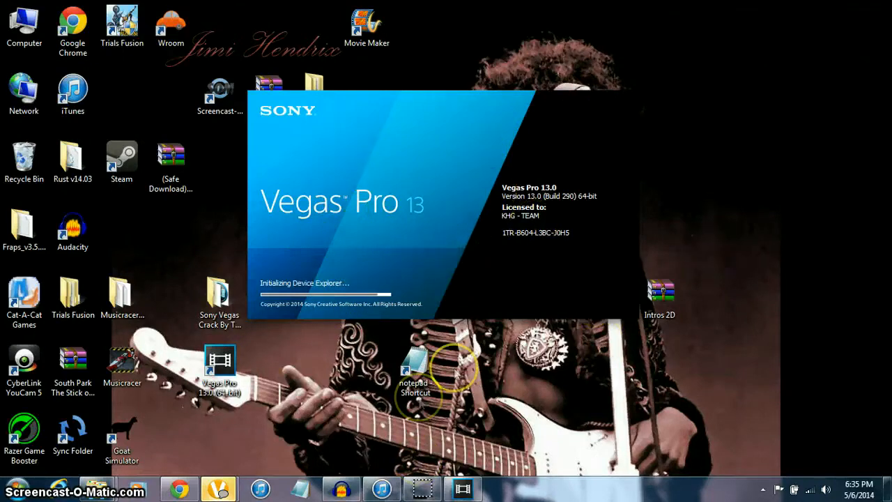
mouse_move(624, 301)
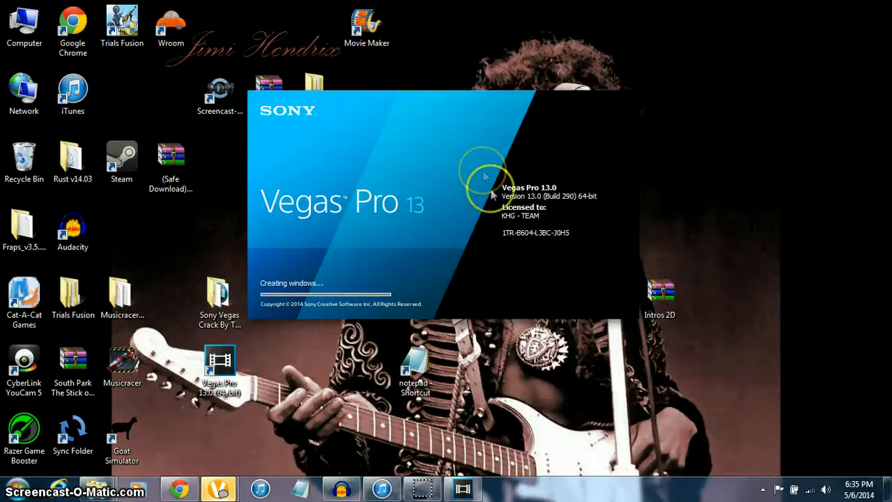
mouse_move(503, 308)
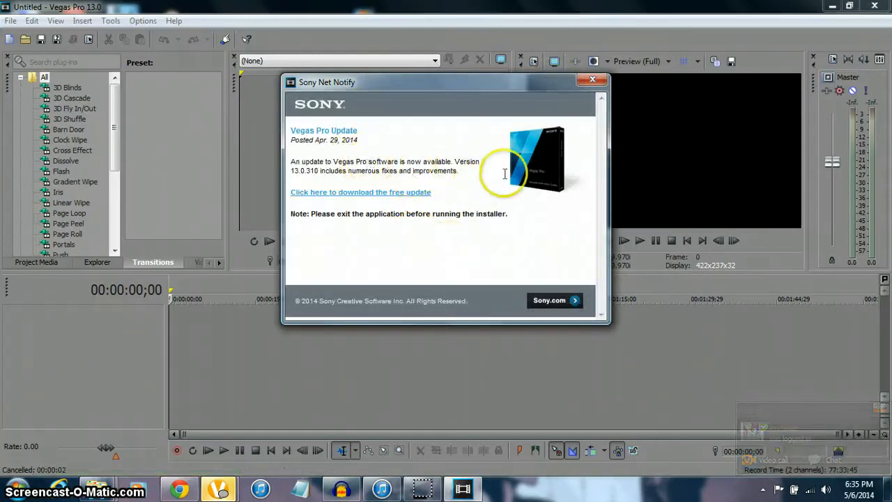
mouse_move(593, 99)
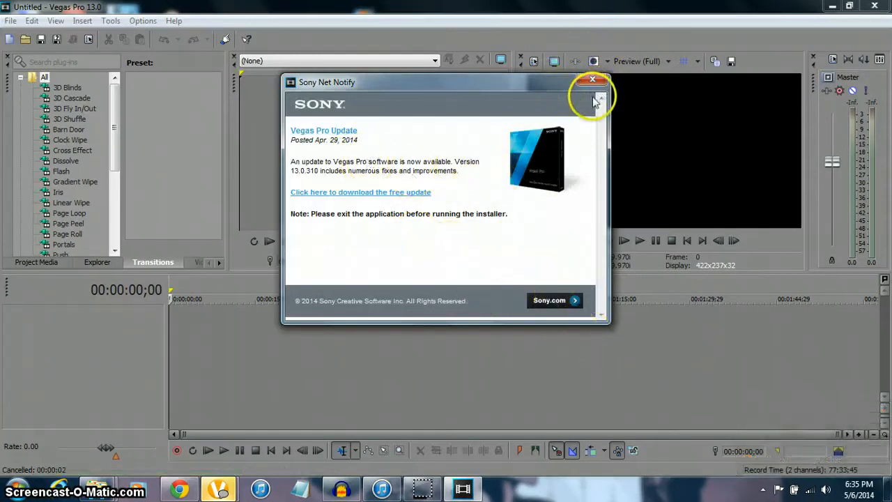
Step: Dismiss the Sony Net Notify update window, leaving the empty untitled project
left_click(593, 80)
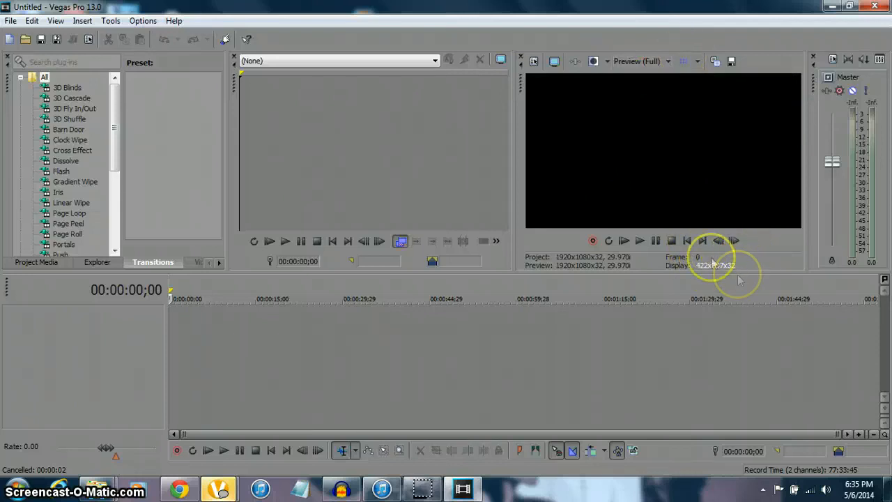
mouse_move(446, 25)
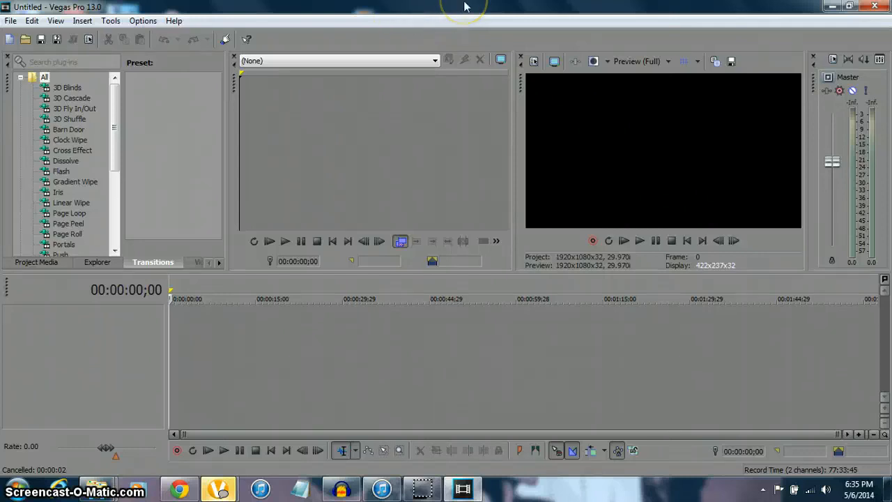
mouse_move(878, 5)
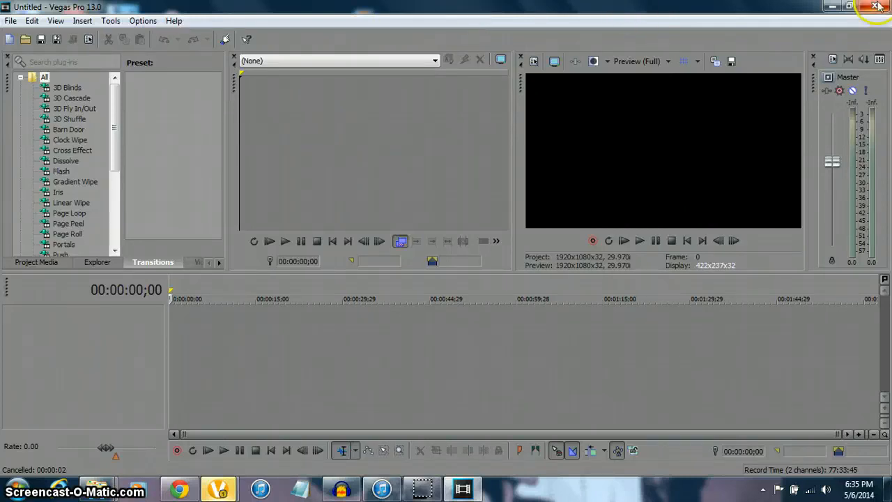
mouse_move(780, 128)
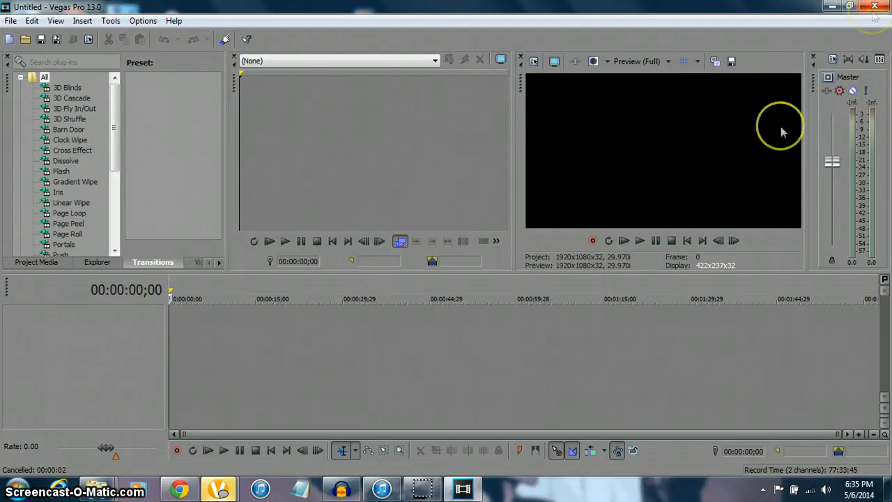